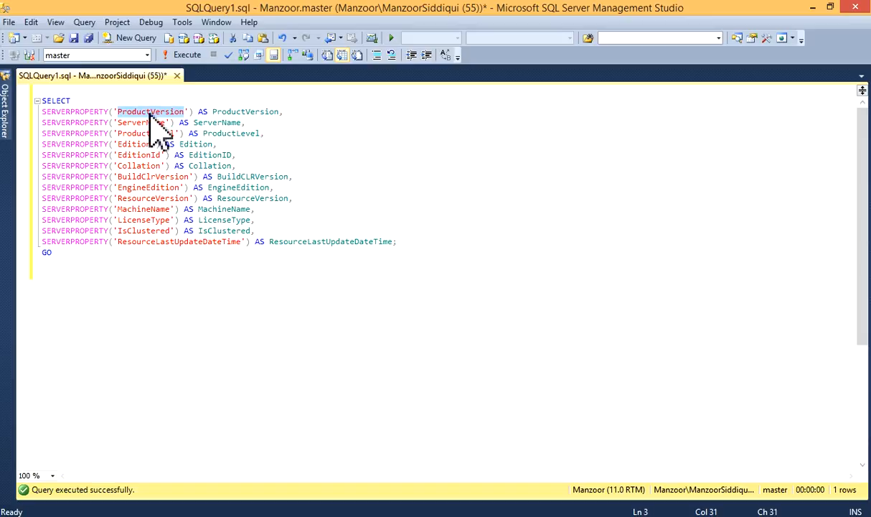
Review the ProductVersion and ServerName properties, then execute the SERVERPROPERTY query to return version 11.0.2218.0 Enterprise Edition
left_click(208, 111)
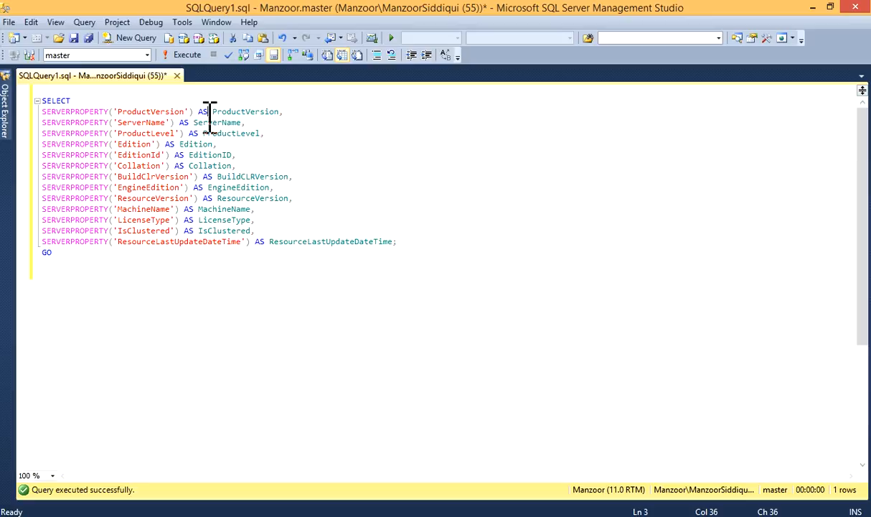
double_click(246, 112)
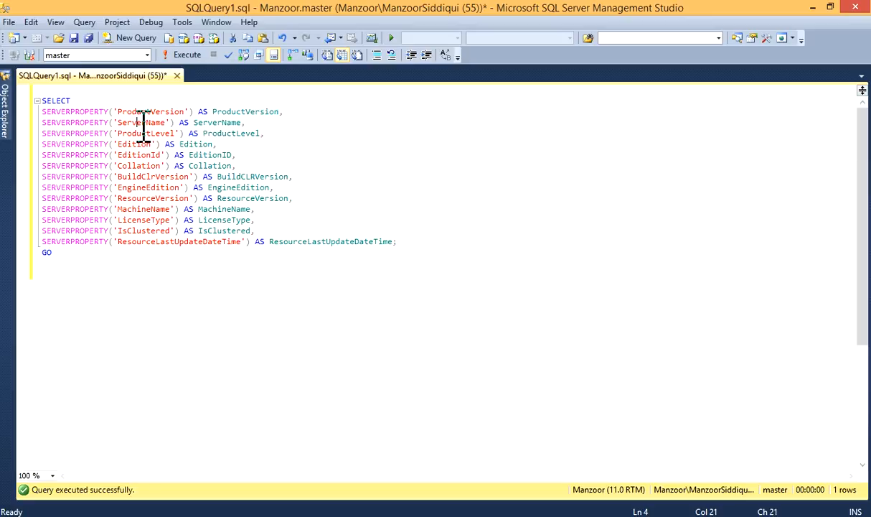
double_click(140, 122)
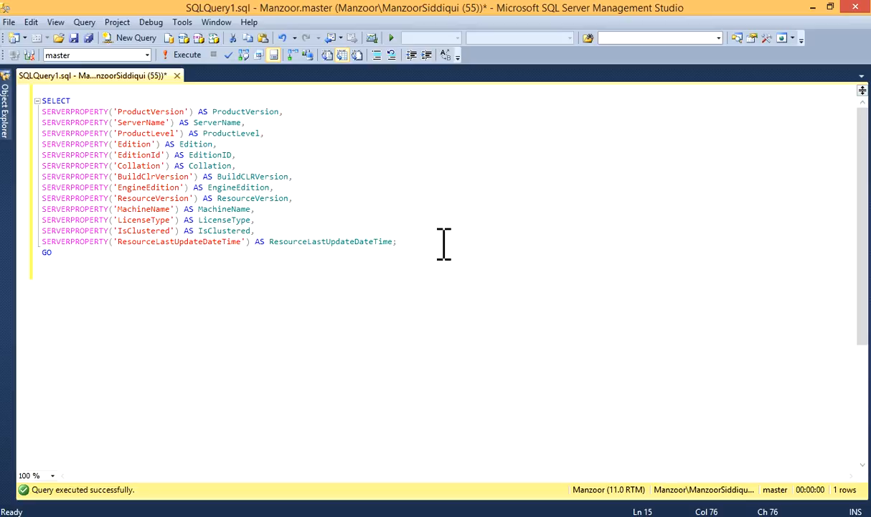
left_click(397, 241)
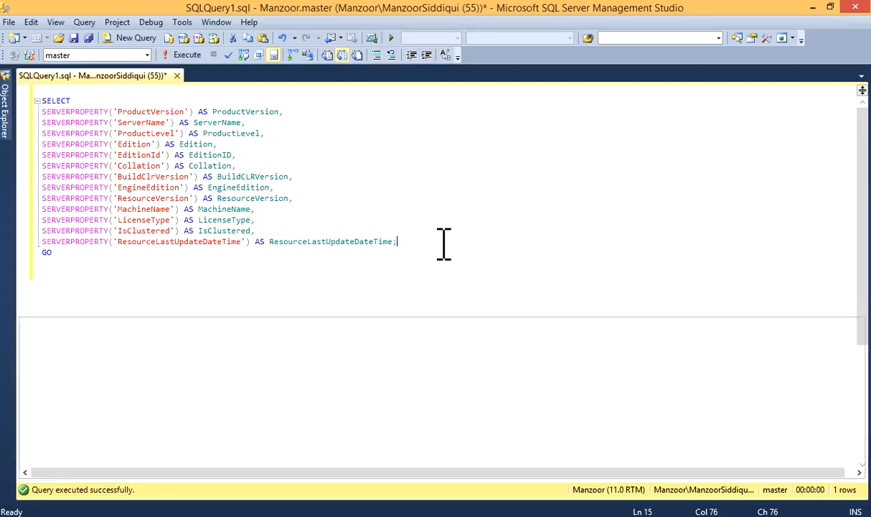
left_click(186, 54)
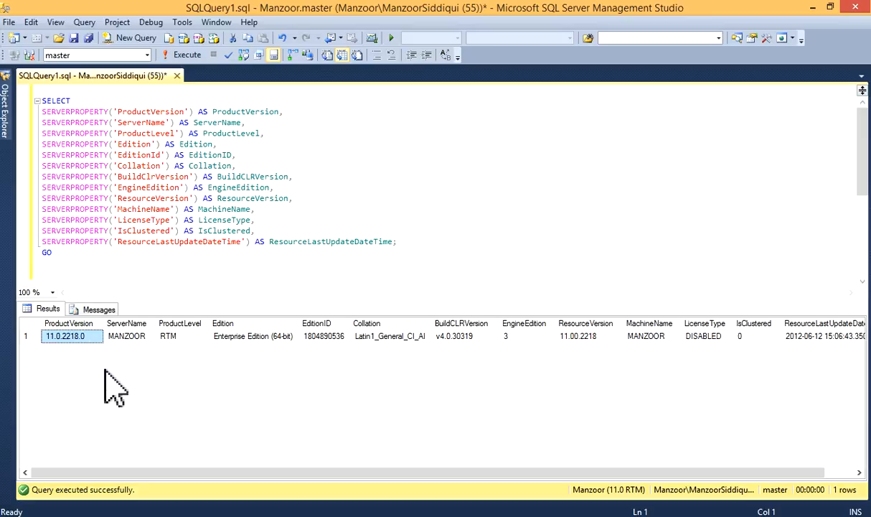
left_click(126, 336)
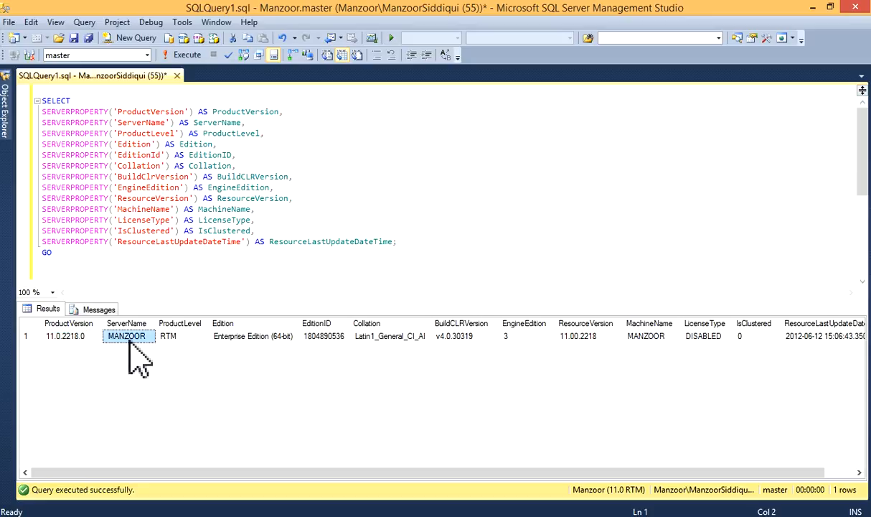
left_click(168, 336)
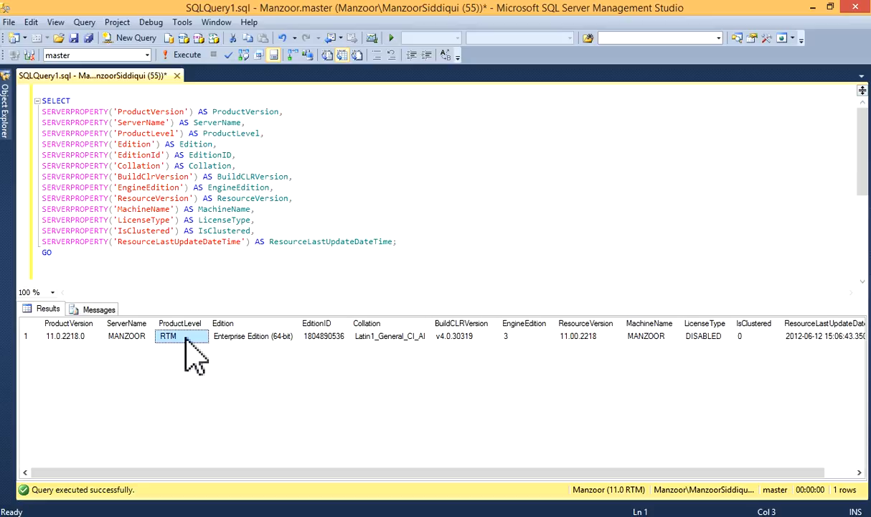
left_click(253, 336)
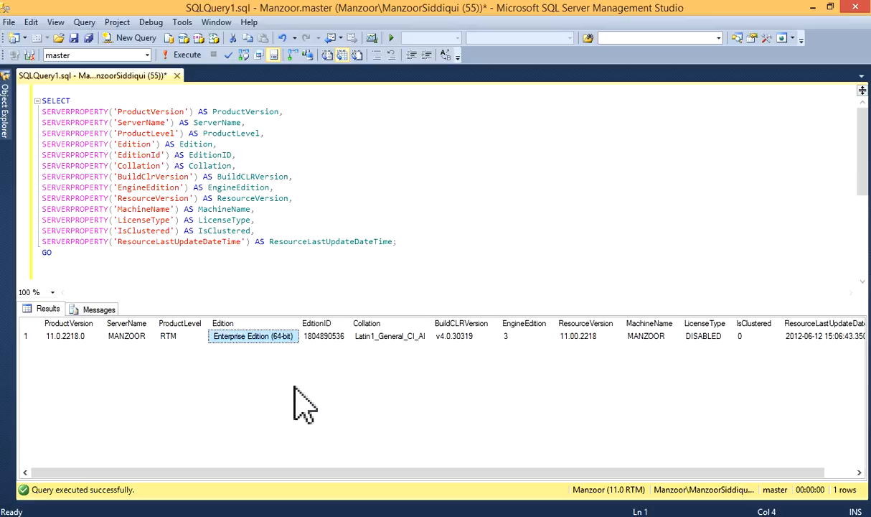
left_click(324, 336)
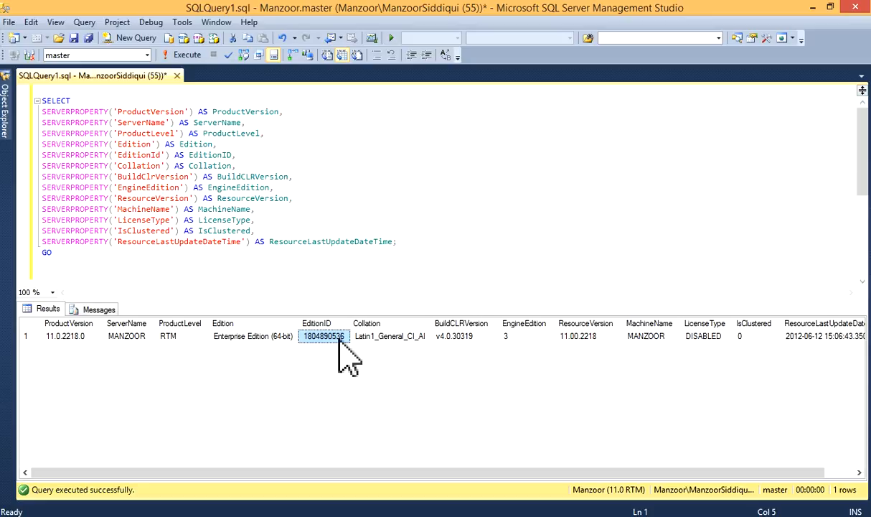
mouse_move(278, 366)
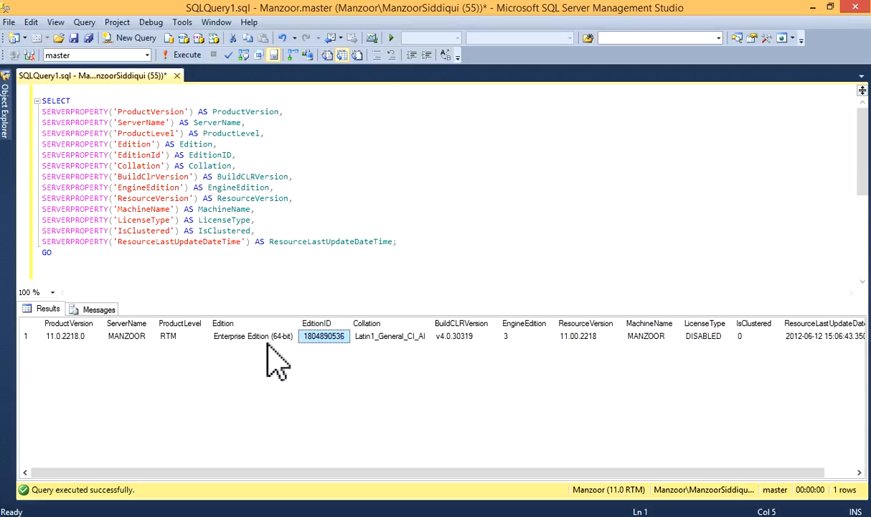
left_click(390, 336)
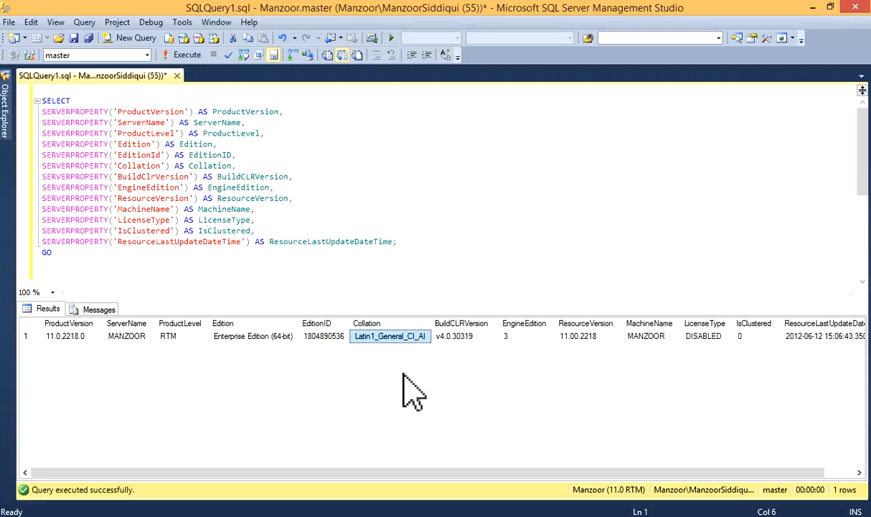
mouse_move(443, 380)
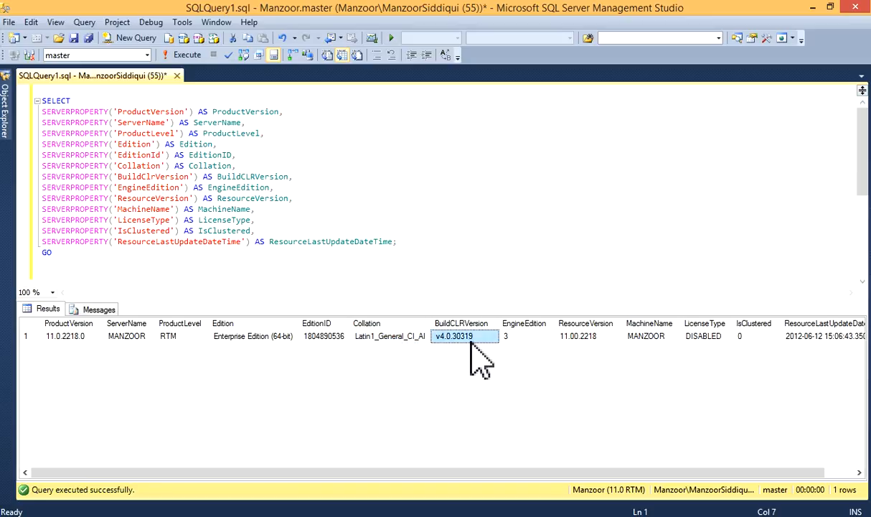
left_click(526, 336)
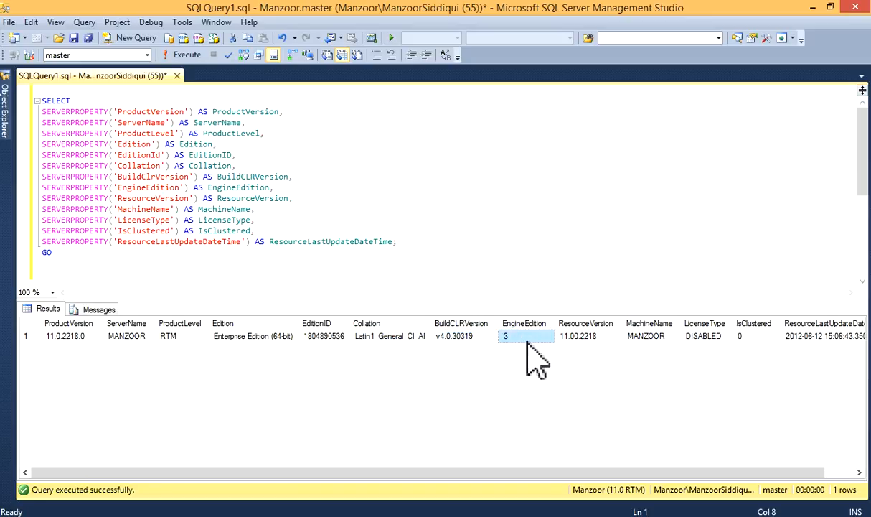
mouse_move(273, 359)
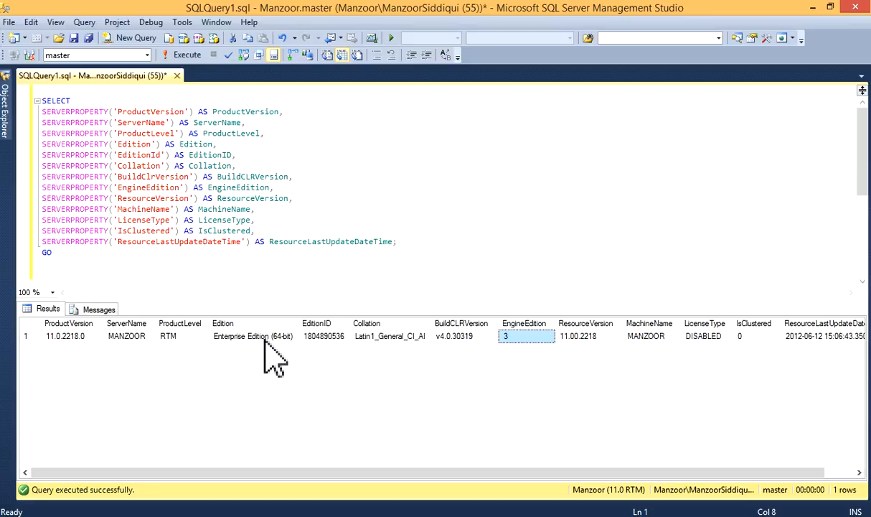
left_click(252, 335)
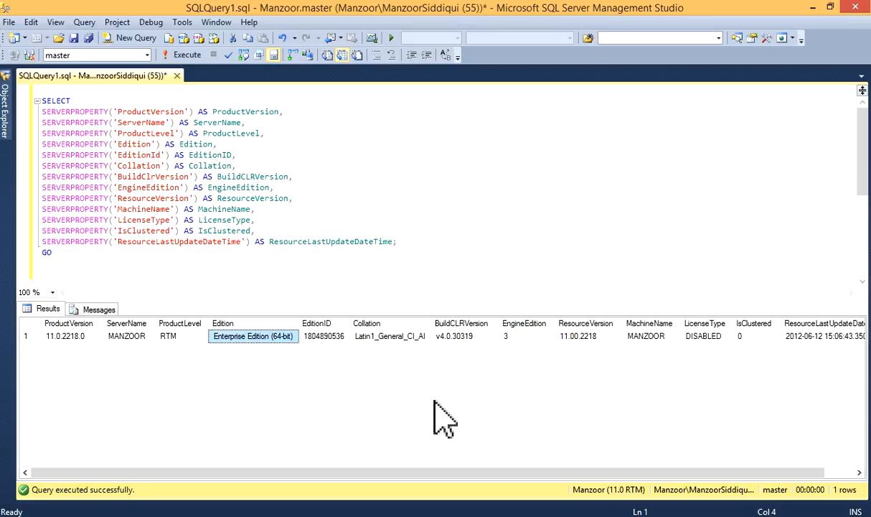
left_click(588, 336)
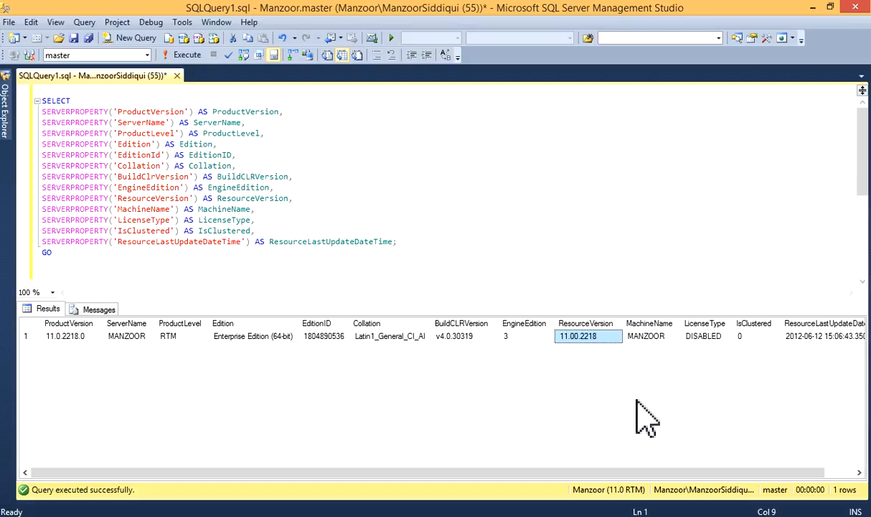
left_click(646, 336)
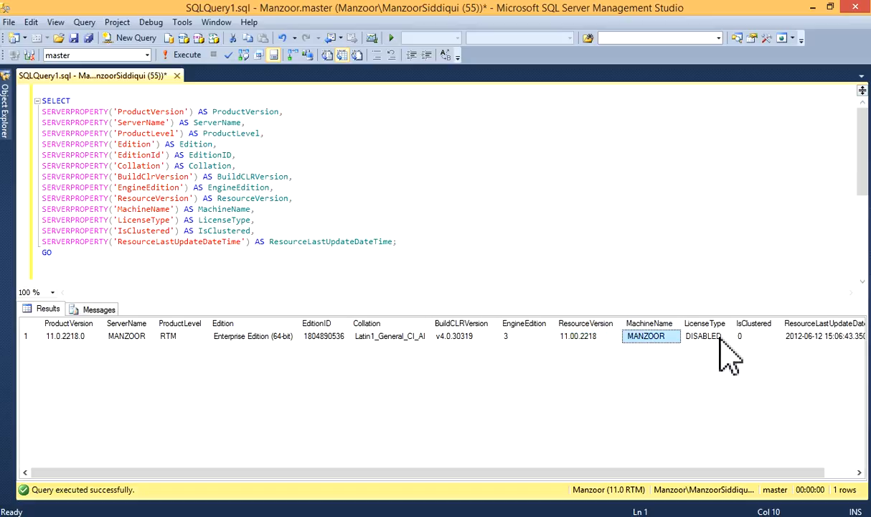
left_click(703, 336)
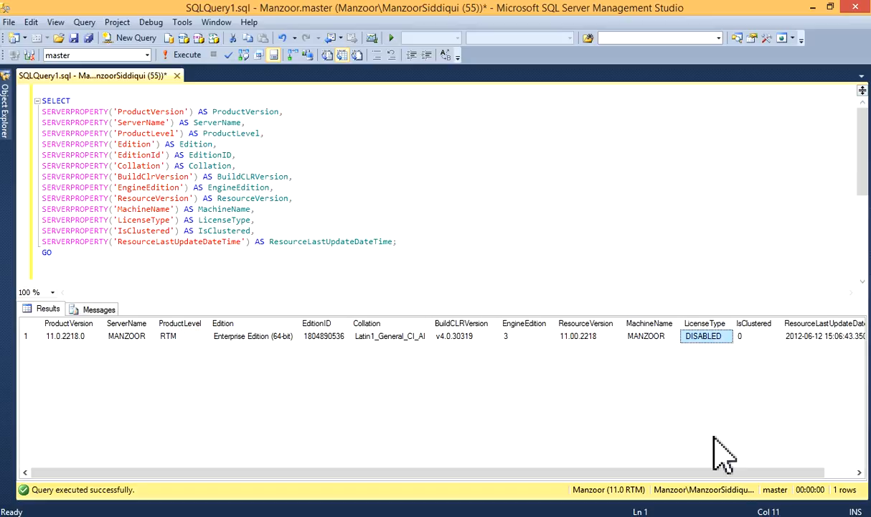
scroll("right", 3)
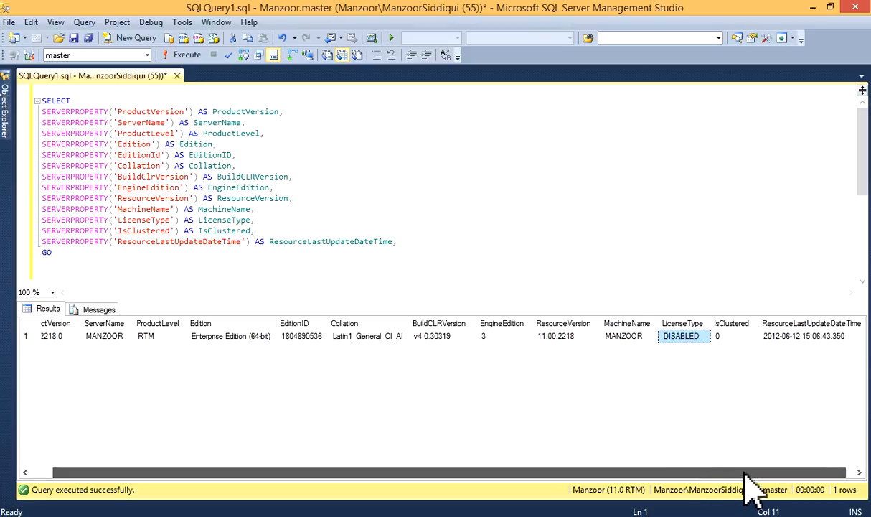
left_click(730, 335)
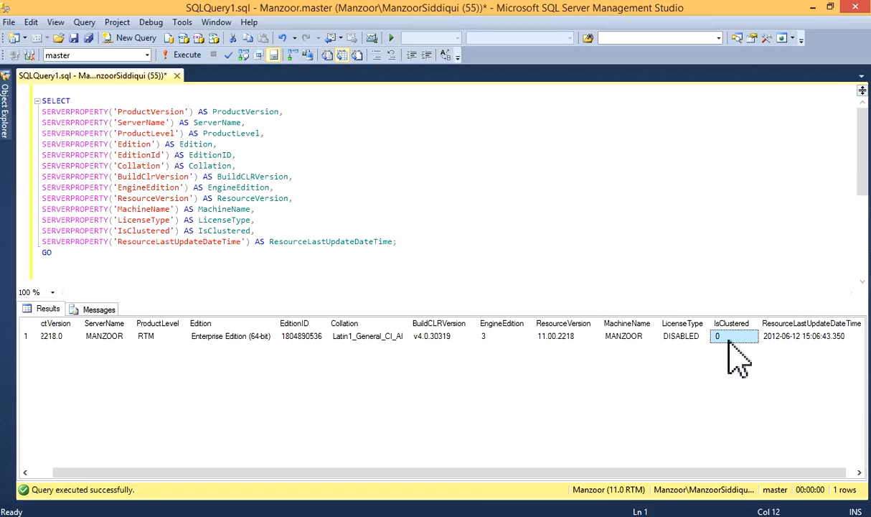
mouse_move(761, 455)
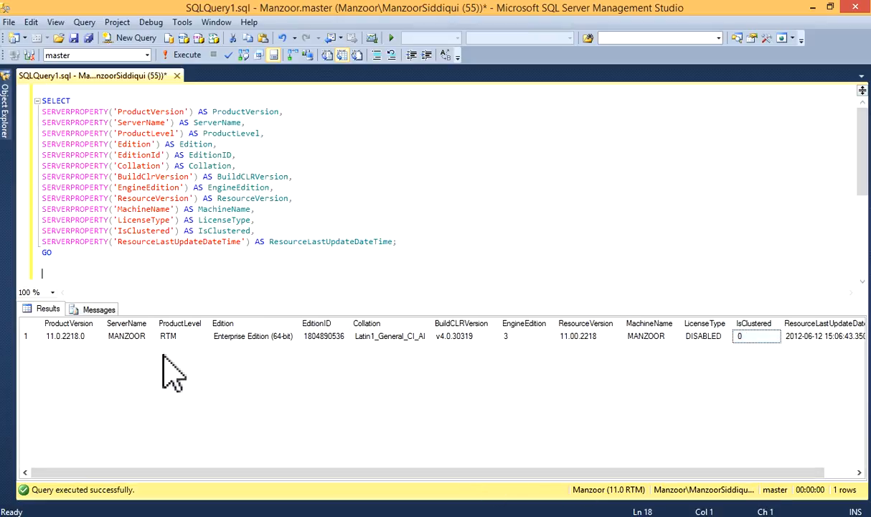
mouse_move(448, 358)
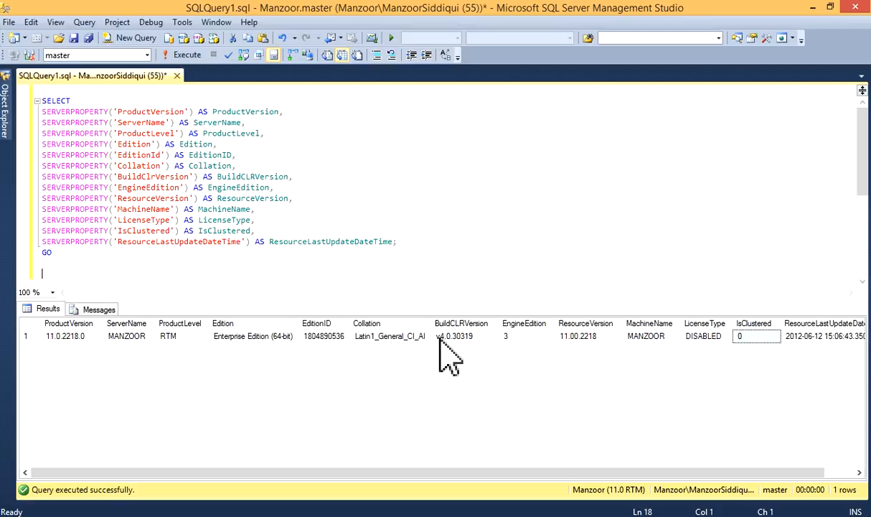